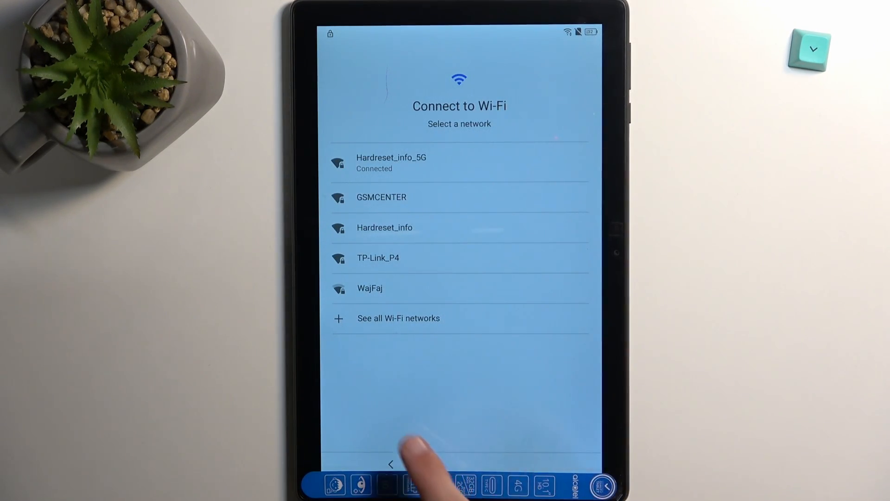
- Switch on TalkBack from Vision Settings and allow it in the Use TalkBack? dialog
left_click(390, 464)
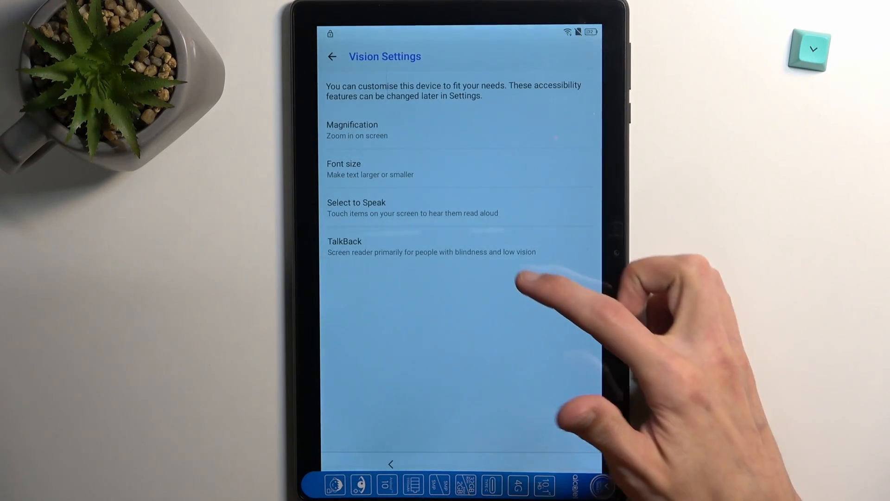
left_click(344, 246)
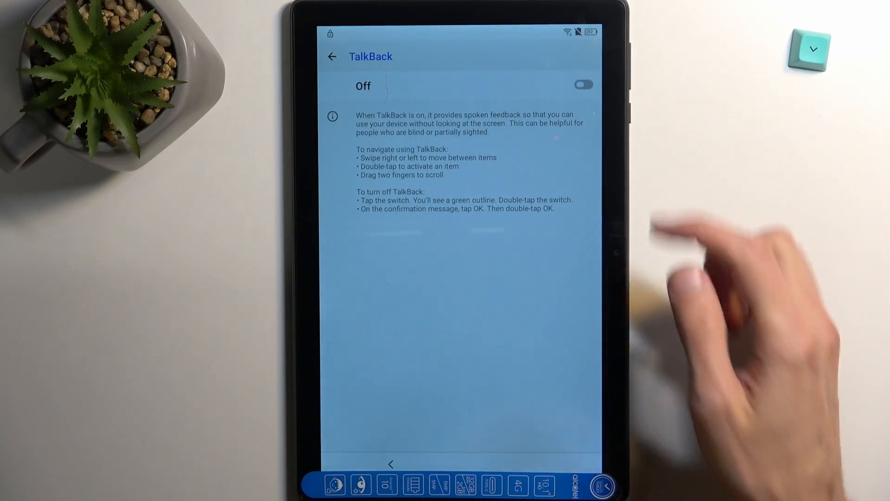
left_click(584, 83)
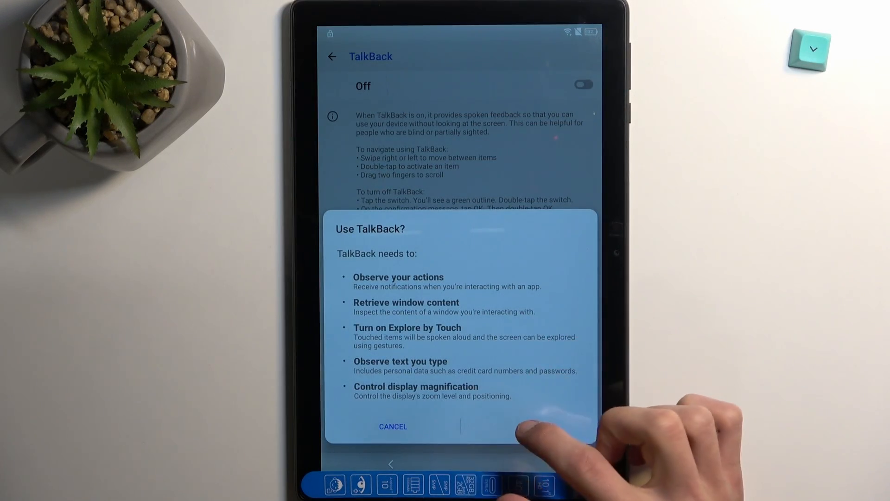
left_click(534, 431)
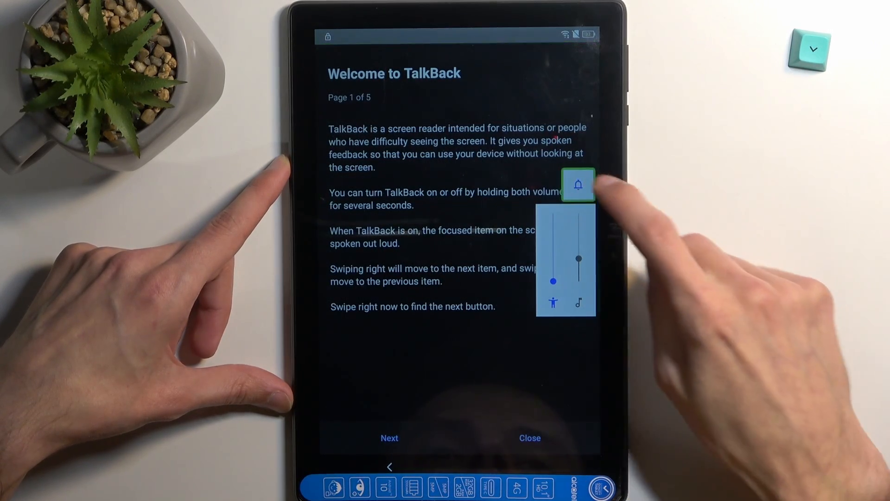
- Trigger TalkBack's voice command gesture to bring up the microphone permission prompt
left_click(578, 184)
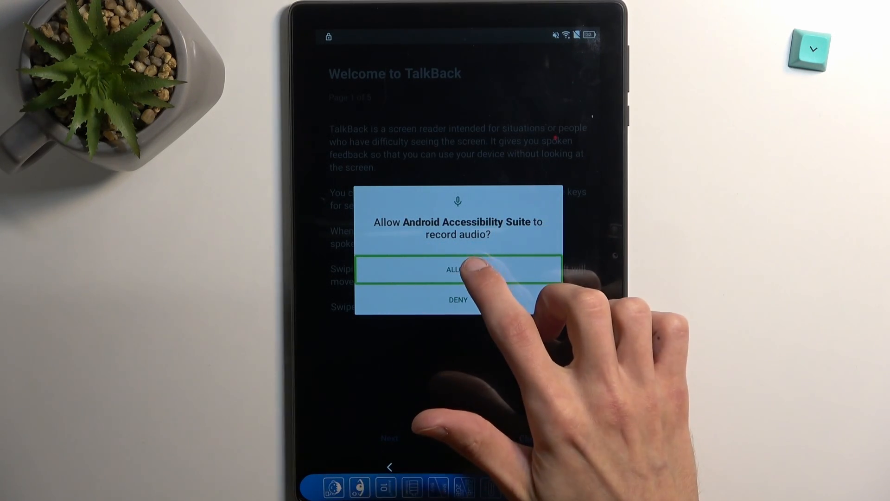
- Allow Android Accessibility Suite to record audio
left_click(457, 270)
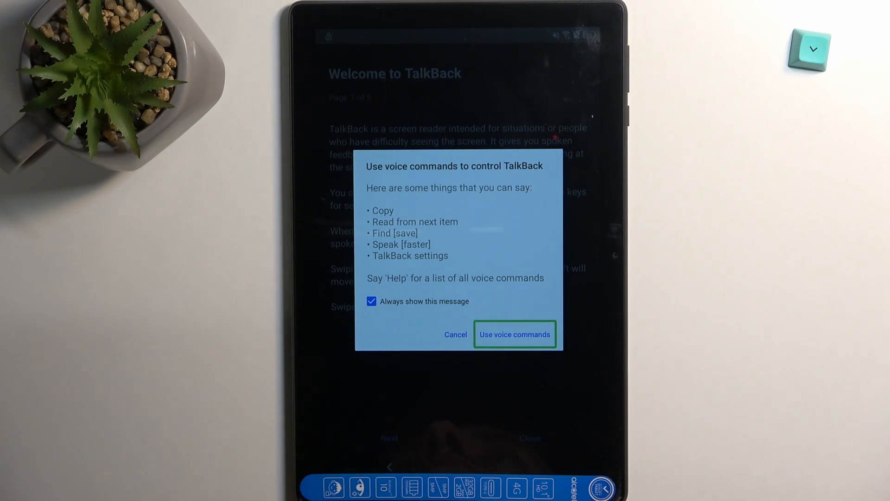
- Activate TalkBack voice commands and start listening for the command to open YouTube
left_click(514, 334)
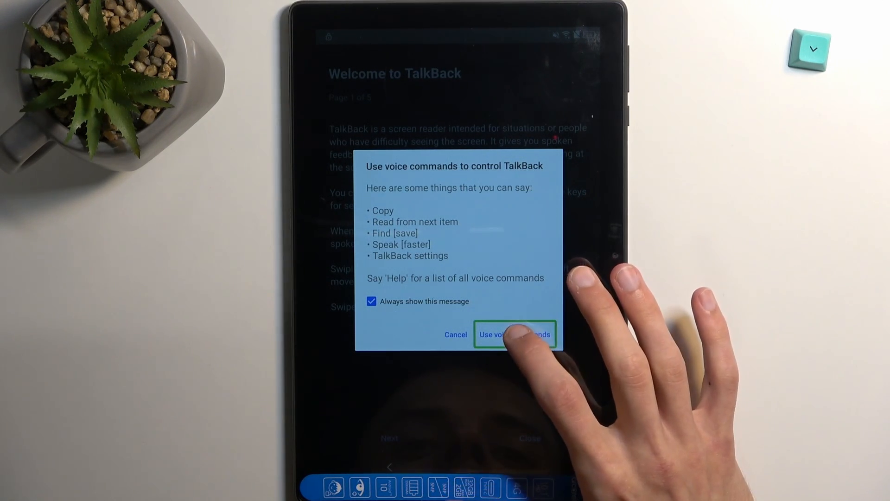
left_click(515, 334)
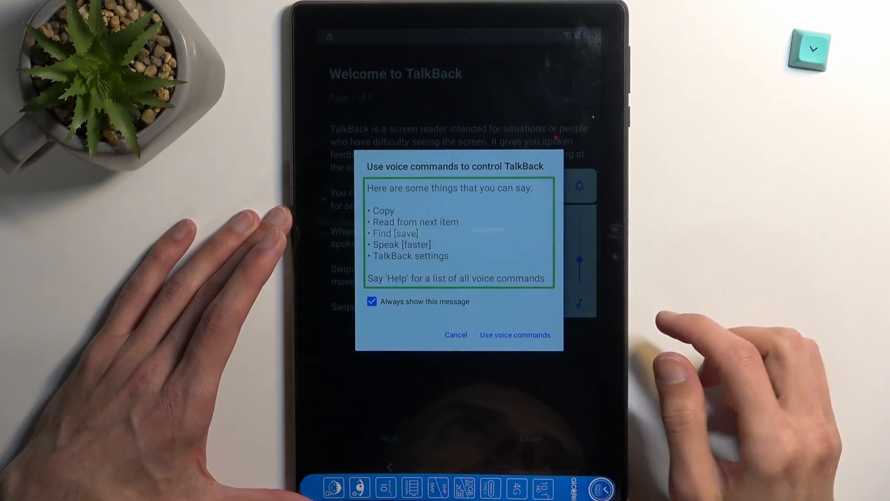
left_click(515, 335)
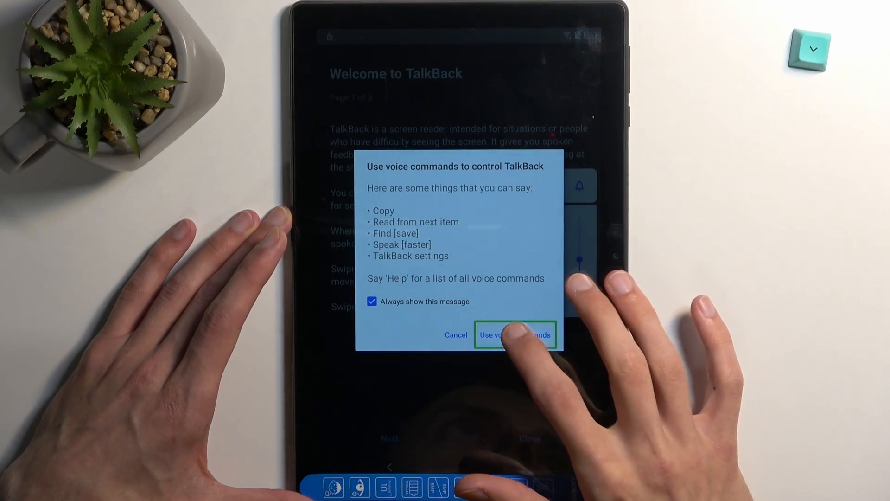
left_click(516, 334)
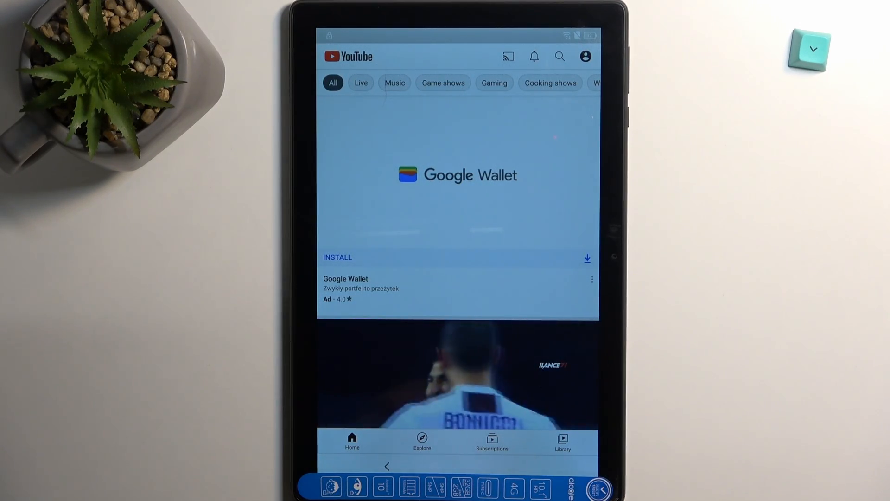
- Search YouTube Help and feedback for 'delete' and open the article on disabling unused apps
left_click(584, 56)
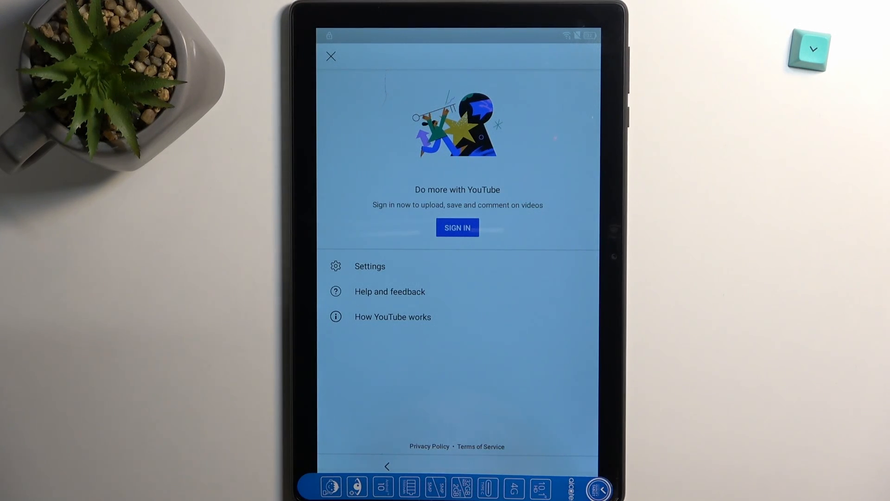
left_click(331, 56)
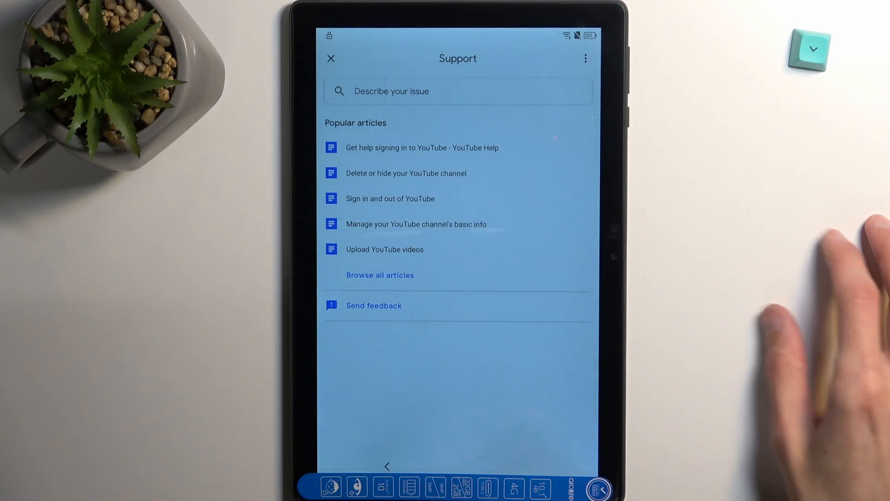
left_click(458, 91)
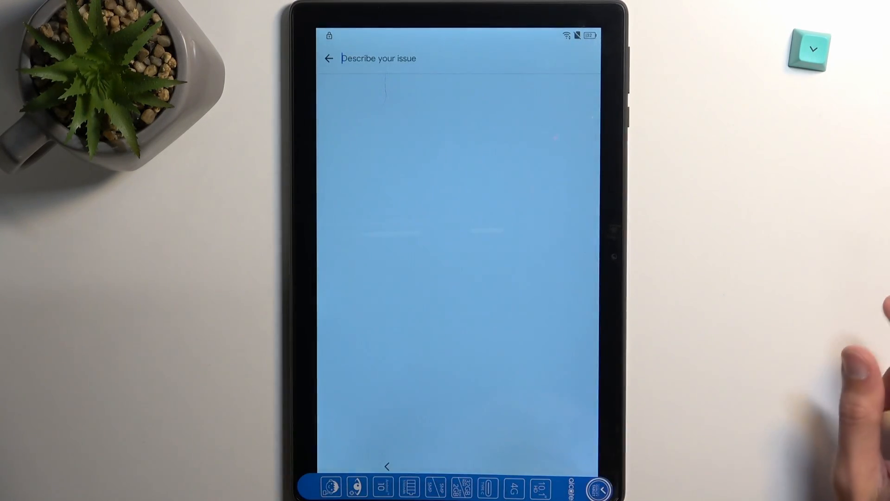
left_click(379, 59)
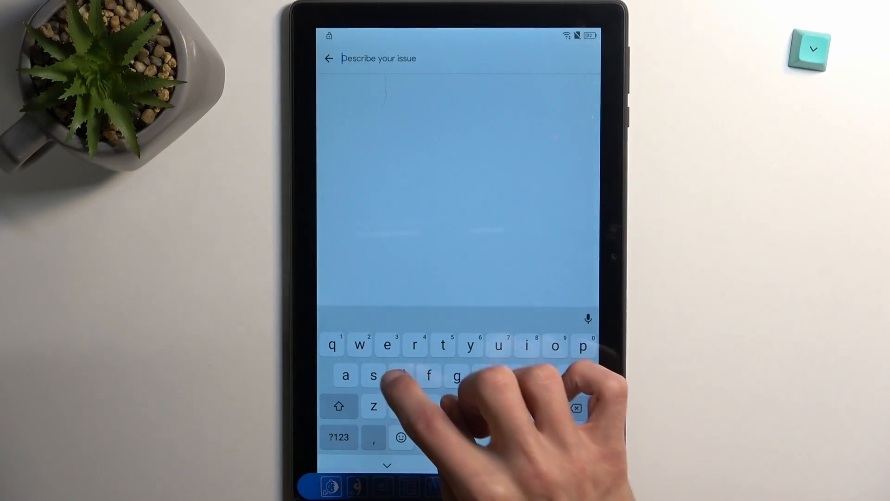
type("delete")
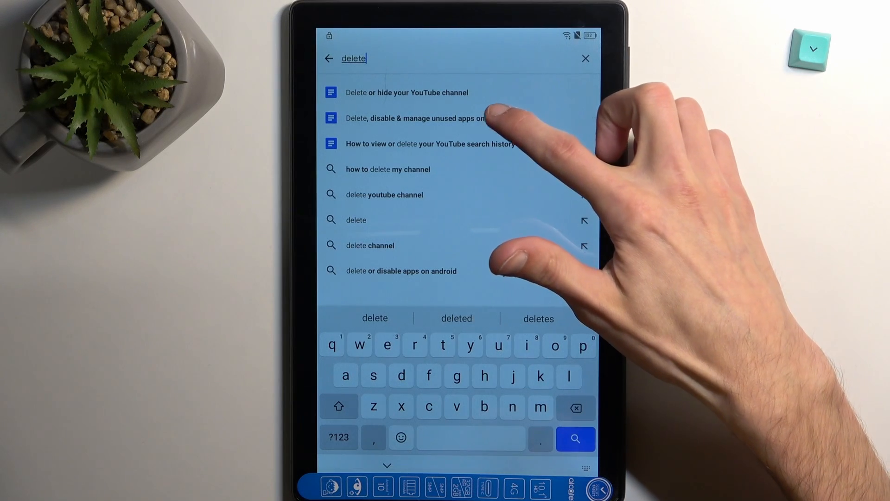
left_click(414, 118)
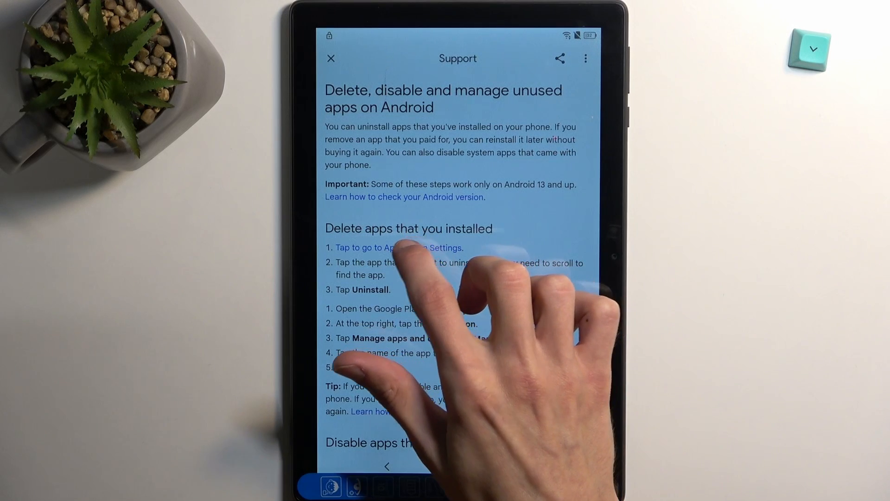
- Follow the article's App Settings link and force stop Android Setup
left_click(394, 247)
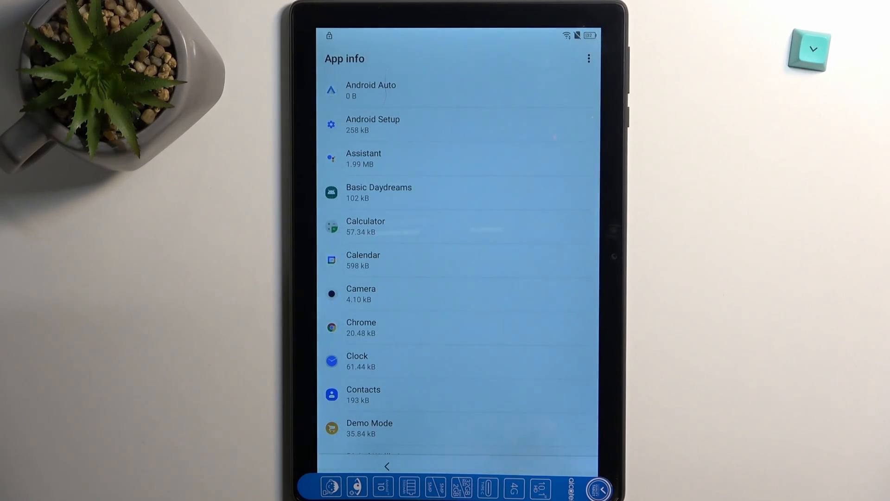
left_click(373, 125)
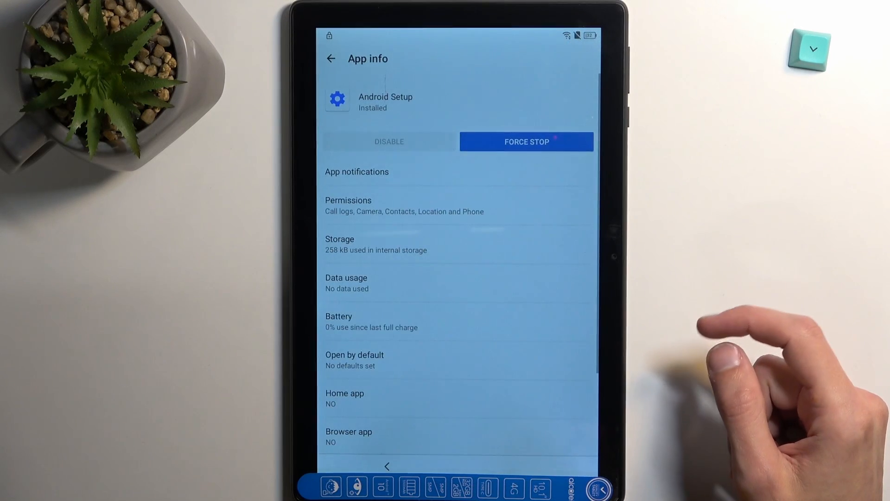
left_click(526, 141)
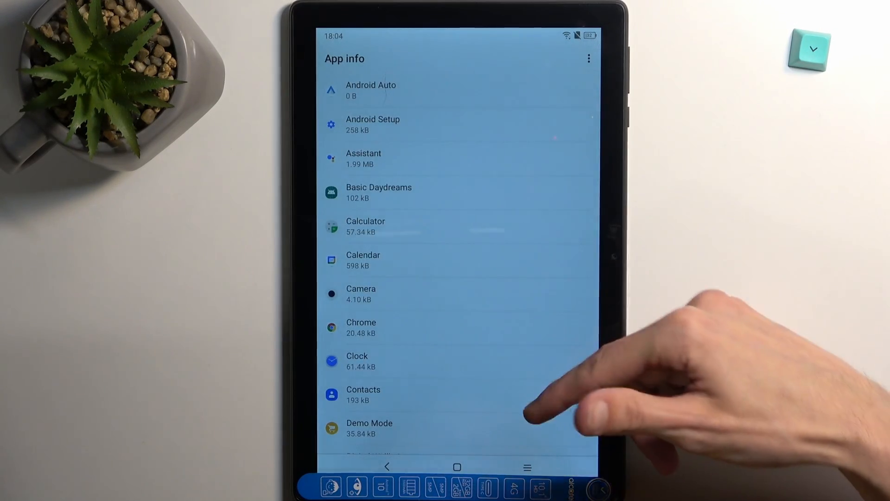
- Scroll the App info list and open Google Play services' details
scroll("down", 3)
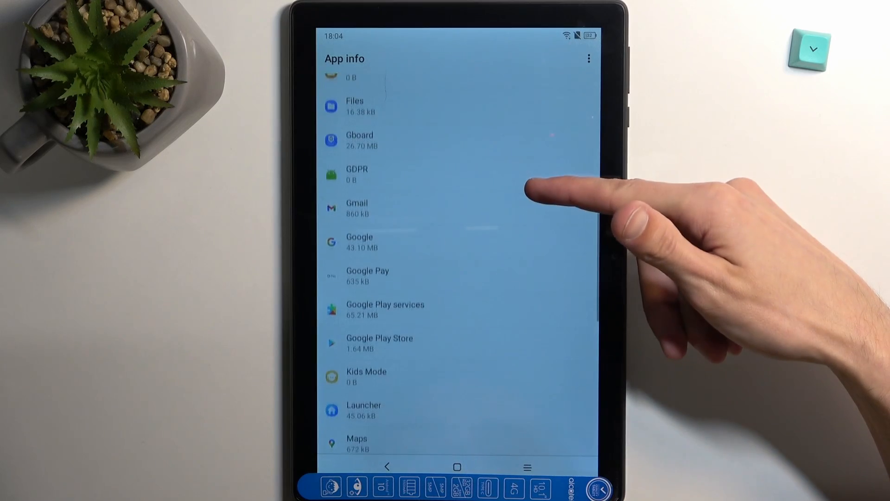
left_click(403, 303)
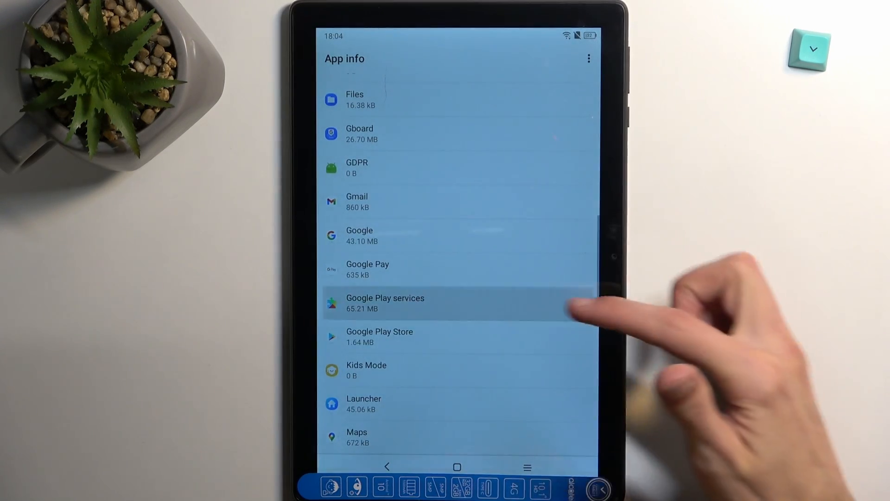
left_click(385, 303)
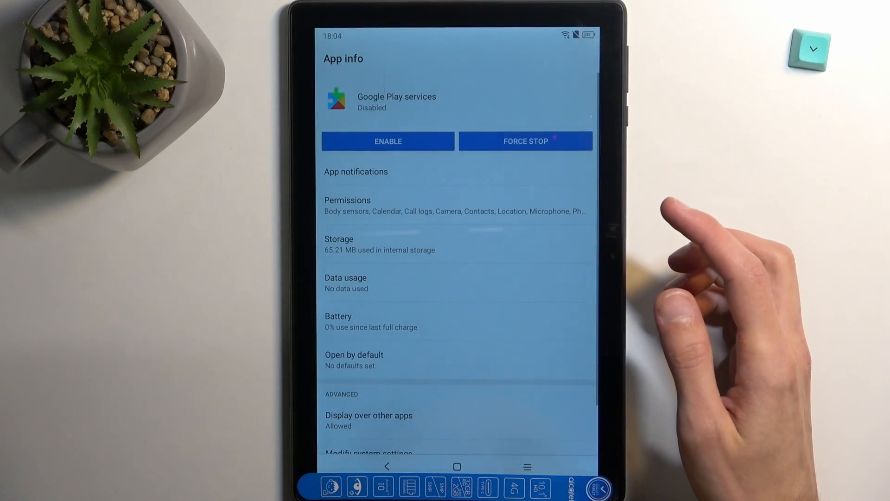
- Re-enable Google Play services, then disable it again and confirm Disable App
left_click(526, 141)
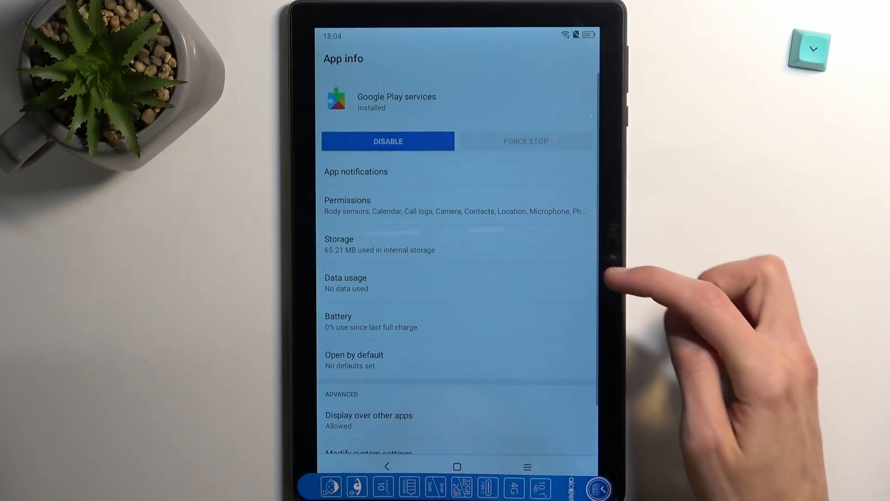
left_click(388, 141)
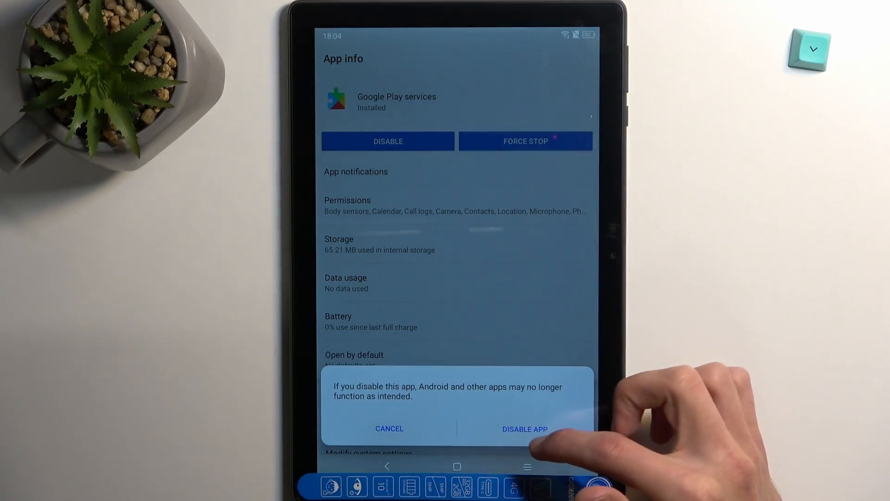
left_click(523, 428)
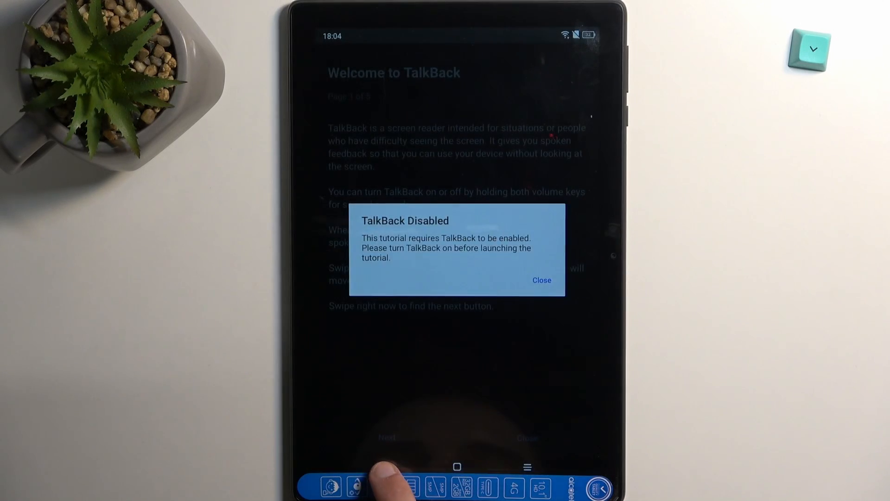
- Dismiss the TalkBack Disabled notice, skip the Experience Improvement page, and answer the Launcher prompt
left_click(542, 280)
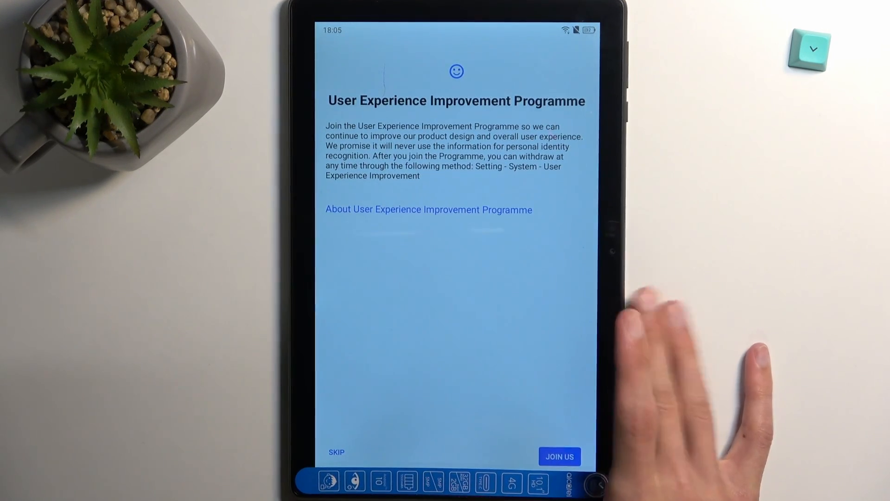
left_click(563, 456)
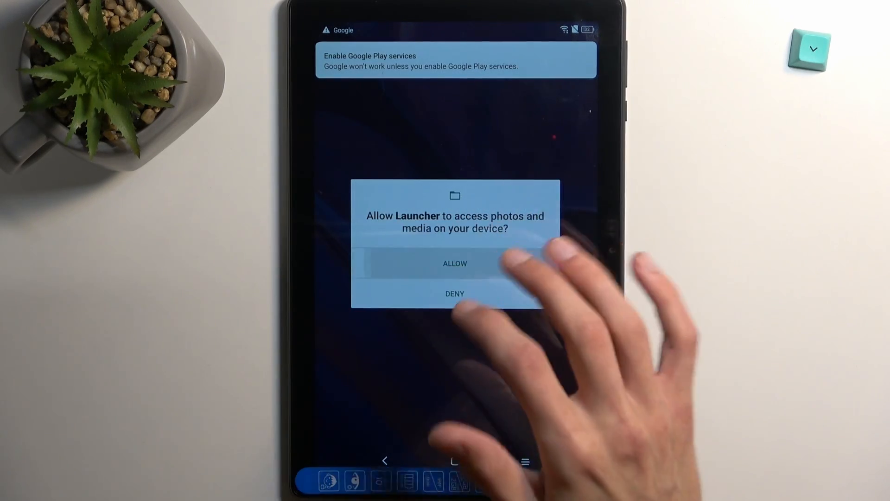
left_click(454, 264)
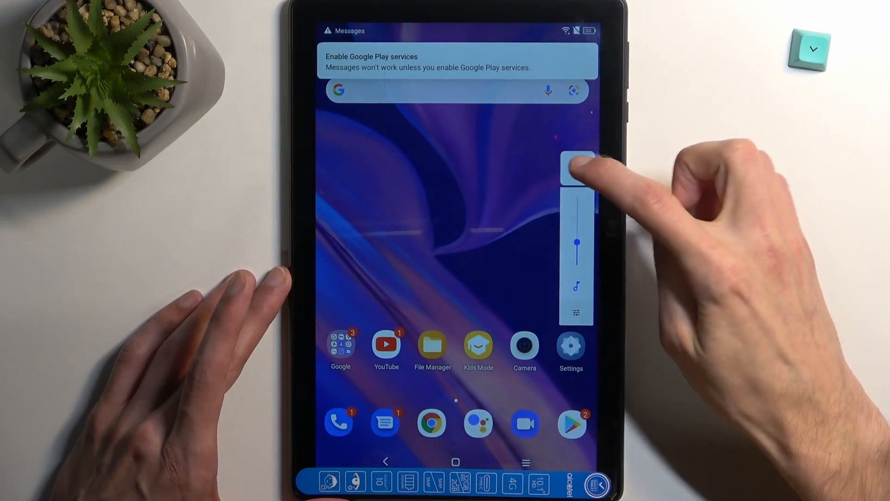
left_click(573, 173)
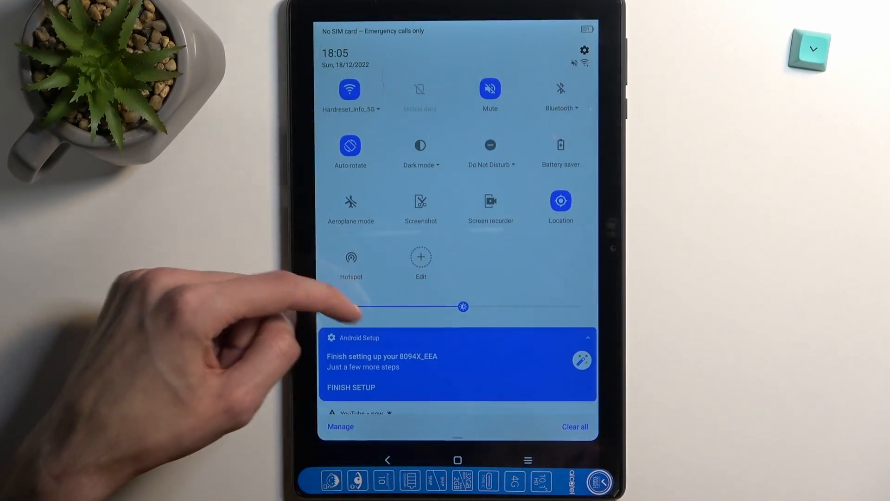
scroll("down", 3)
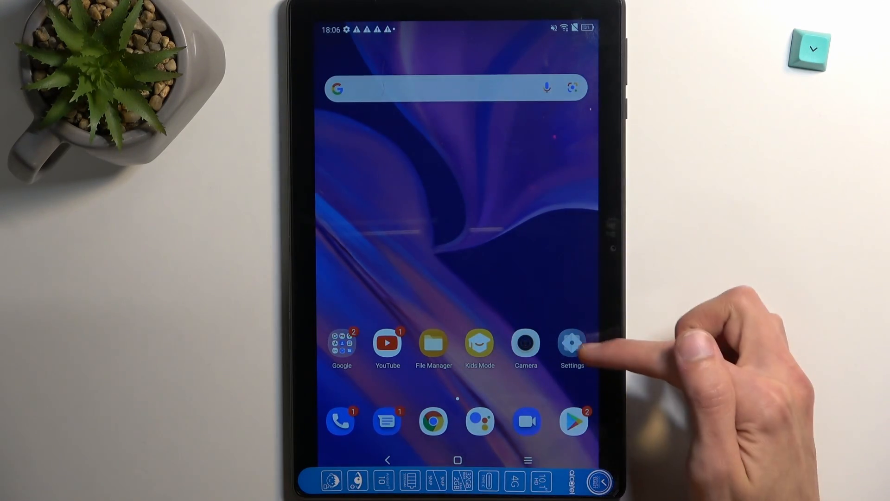
- Open Settings, go to System > Reset, and choose Factory data reset
left_click(571, 342)
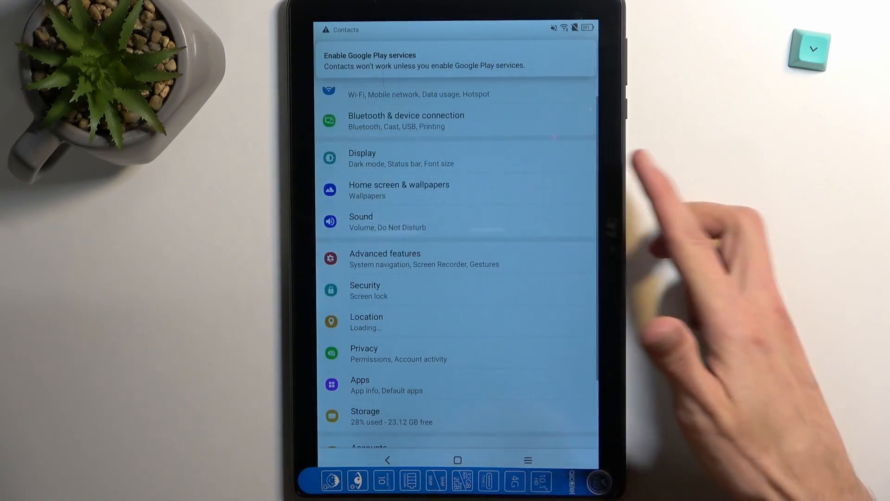
scroll("down", 3)
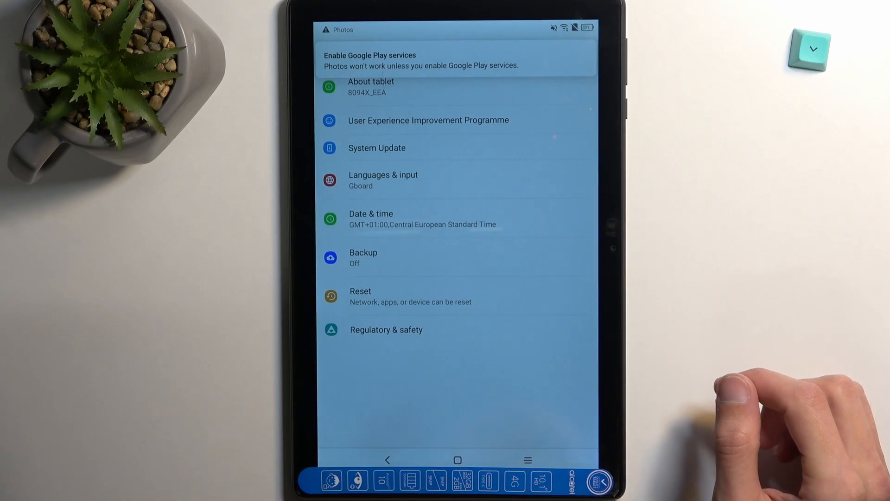
left_click(378, 297)
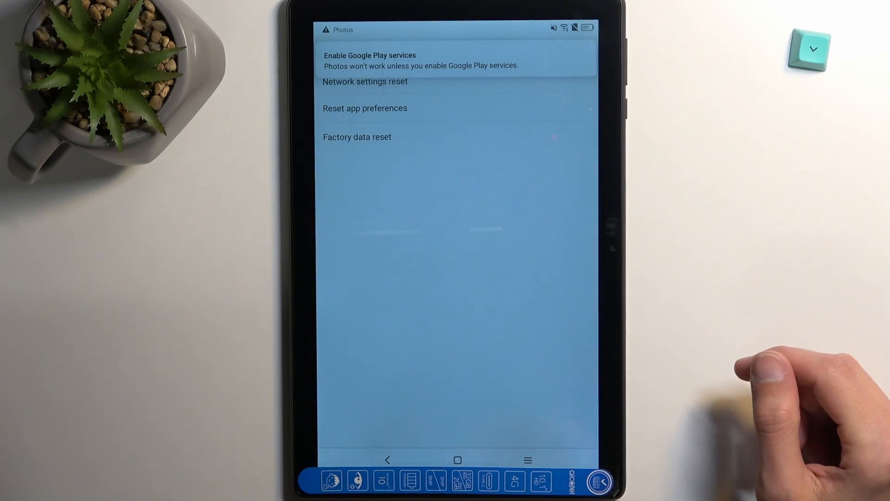
left_click(357, 137)
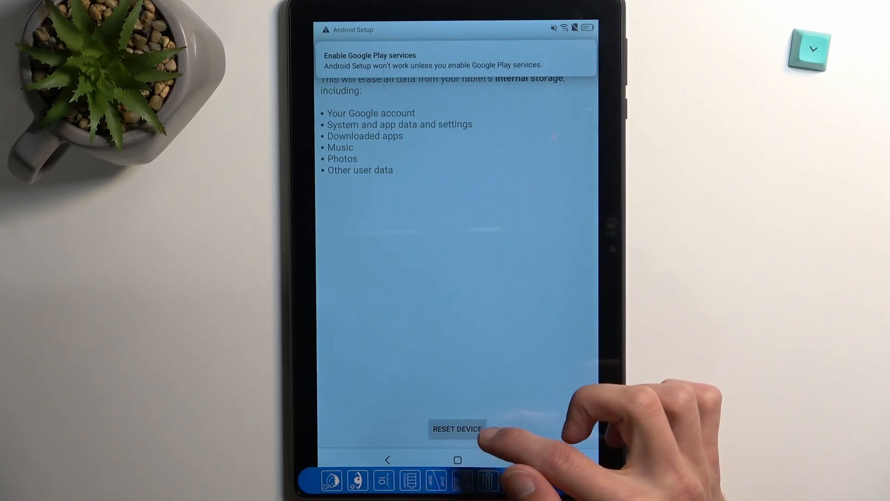
- Bring up the Erase Everything confirmation, then return home without erasing the tablet
left_click(458, 429)
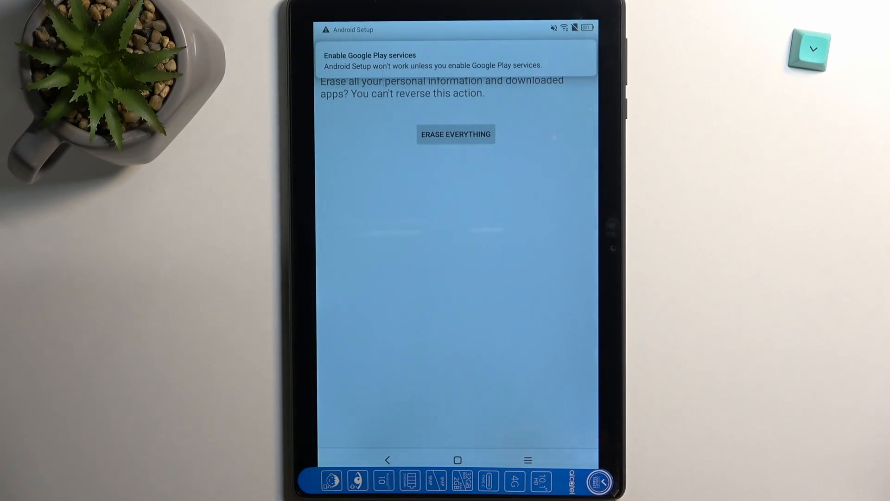
left_click(456, 134)
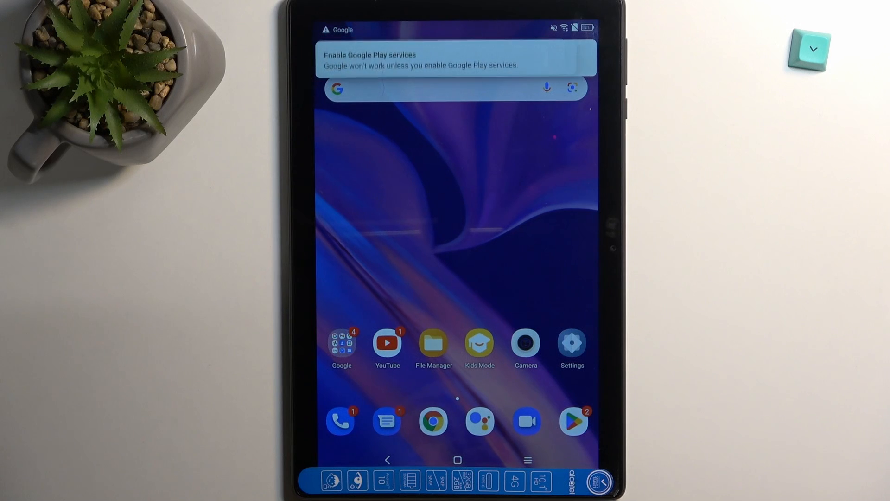